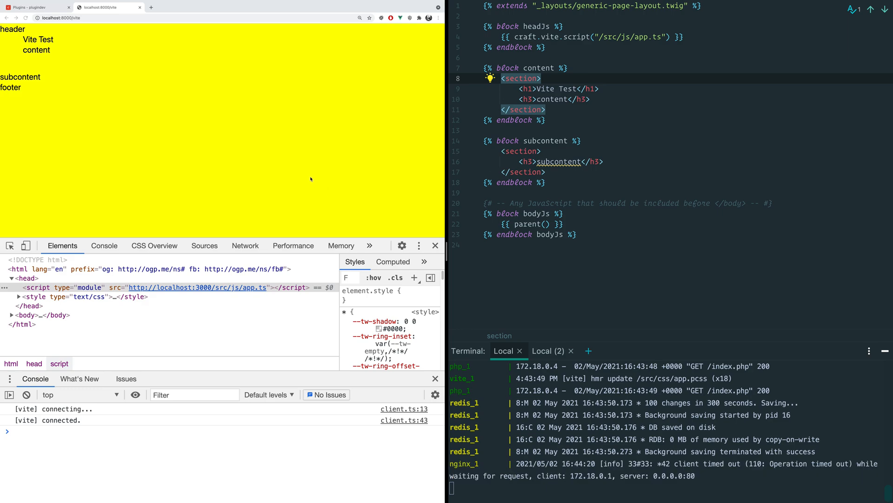
mouse_move(299, 178)
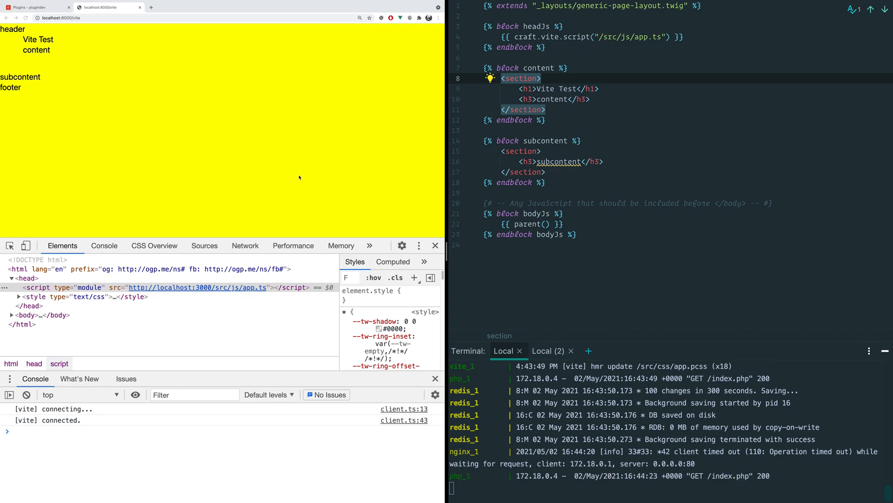
mouse_move(649, 133)
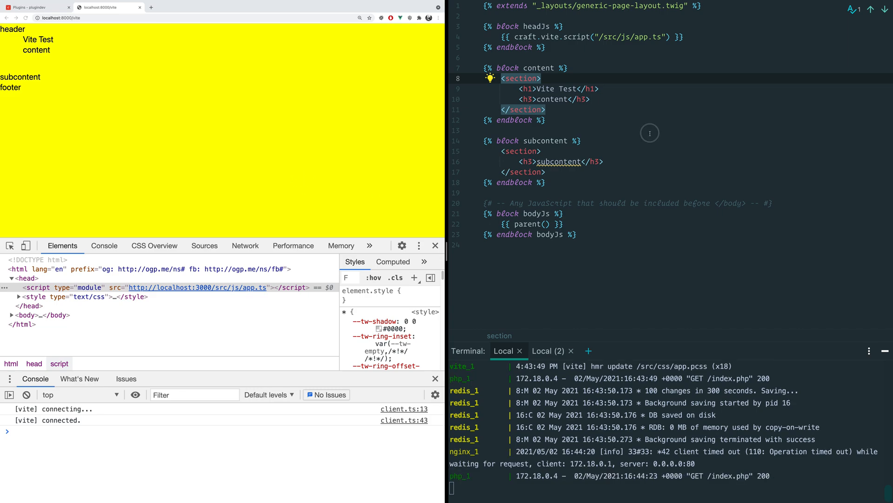
- Replace 'Vite' with 'HELLO' so the h1 heading reads 'HELLO Test'
click(544, 109)
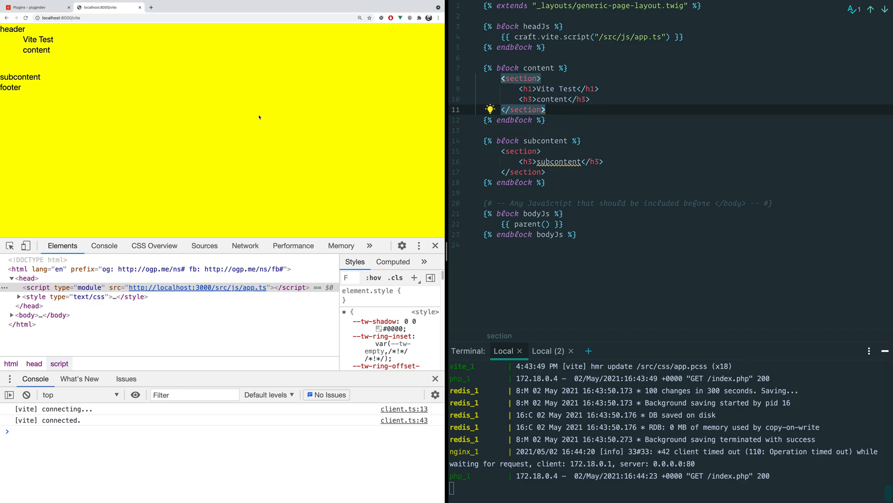
mouse_move(561, 127)
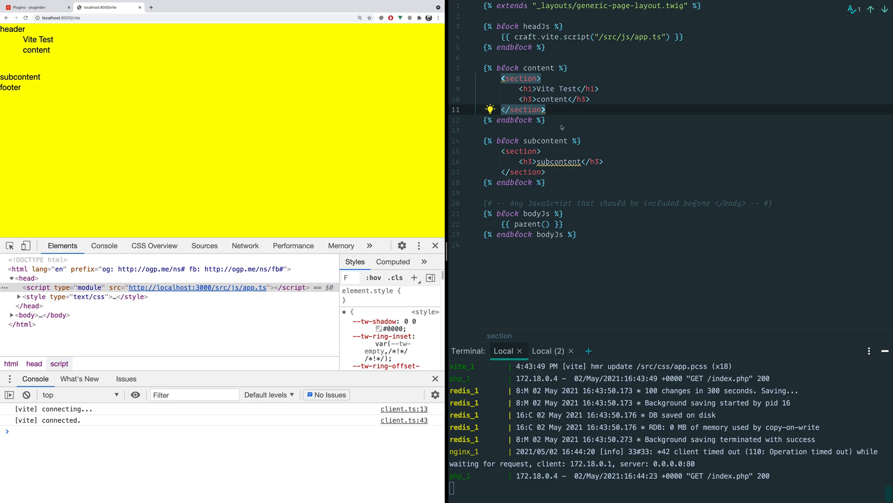
click(556, 120)
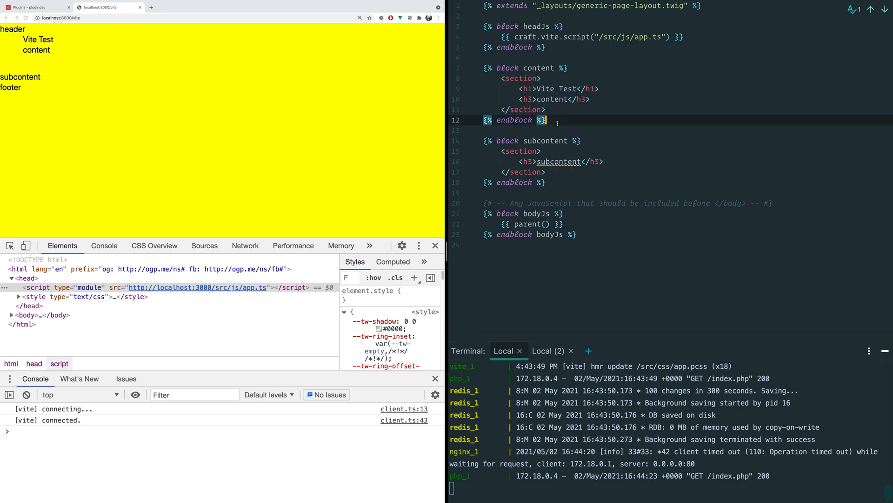
mouse_move(594, 118)
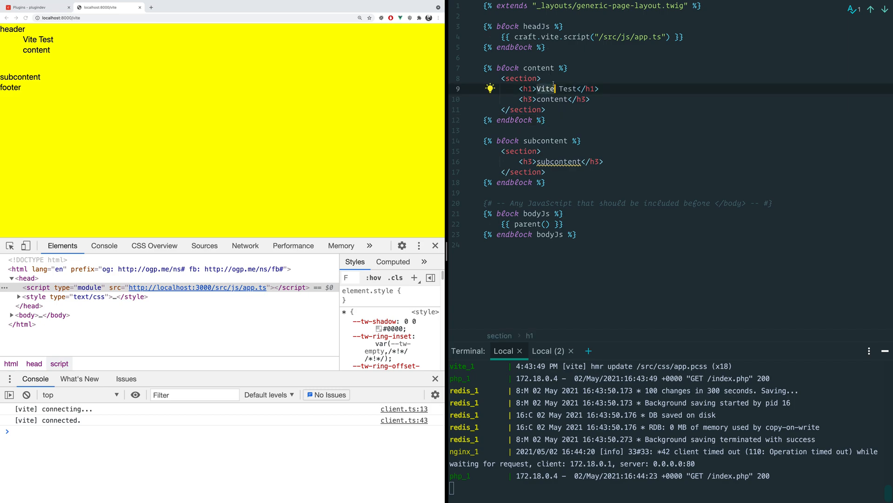
text(HELLO)
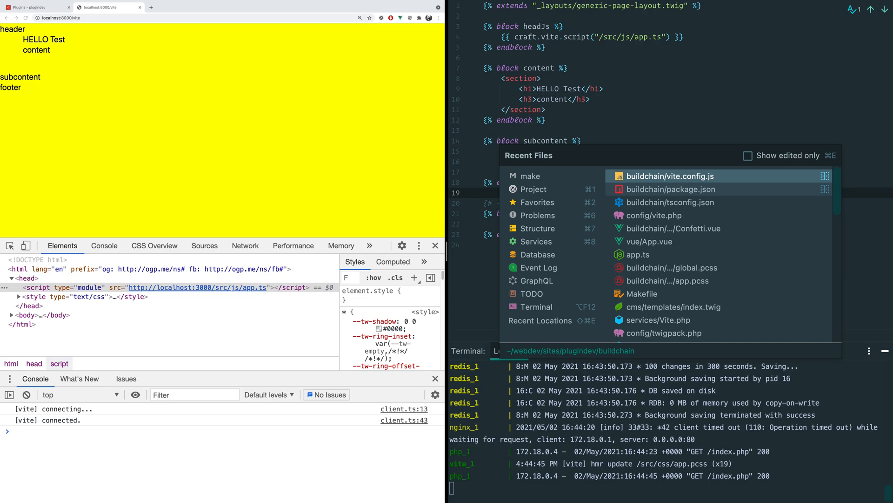
- Open buildchain/vite.config.js from Recent Files to review the ViteRestart reload array
click(669, 175)
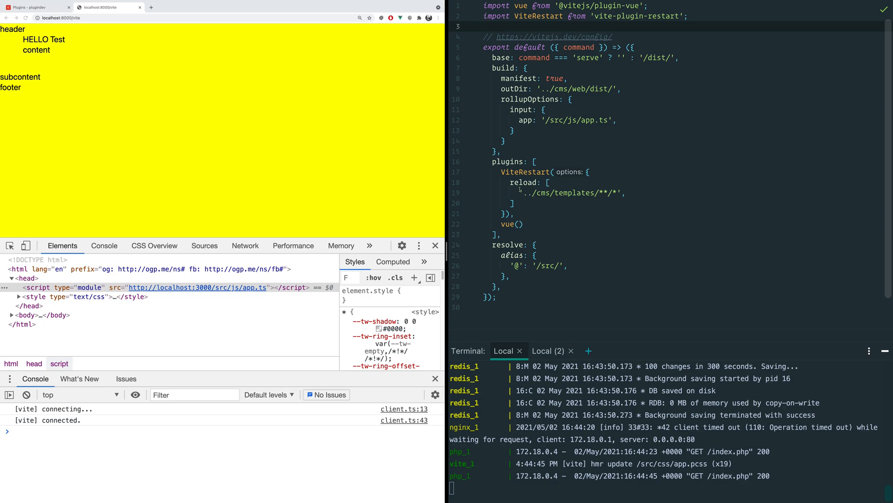
click(619, 193)
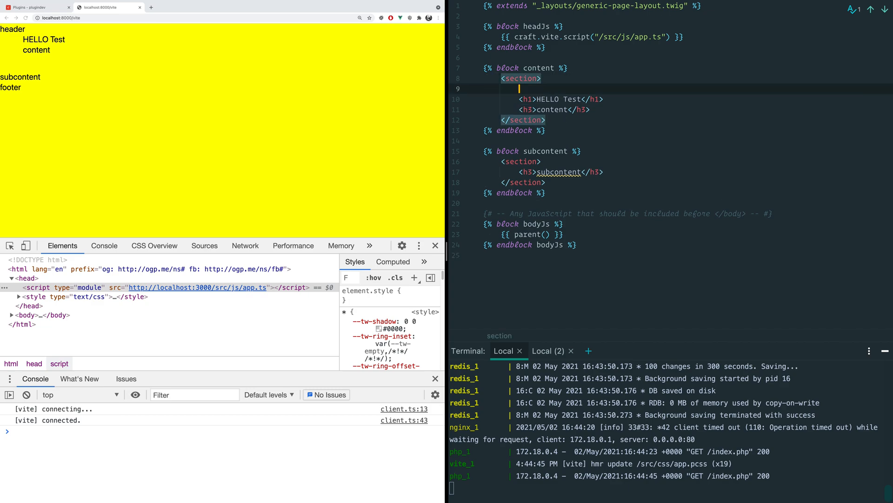
- Insert '{{ woof }}' above the h1 in vite.twig to trigger a Twig runtime error
text({{ woo }})
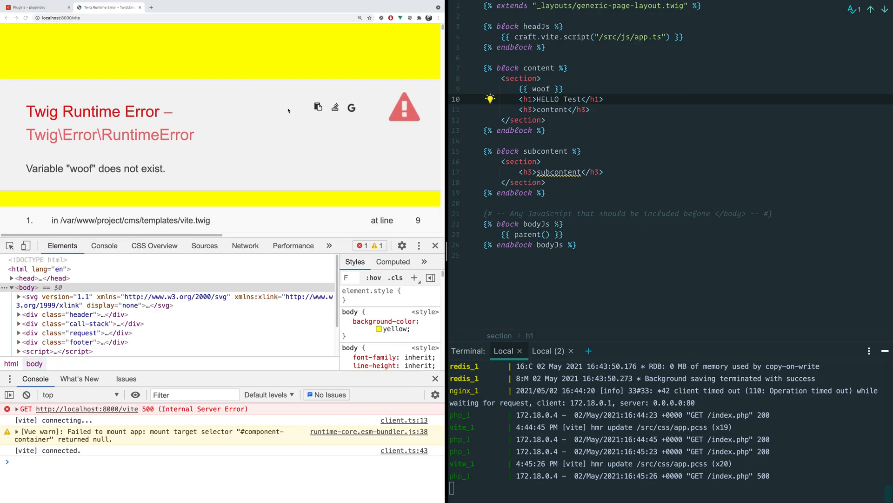
scroll(down, 3)
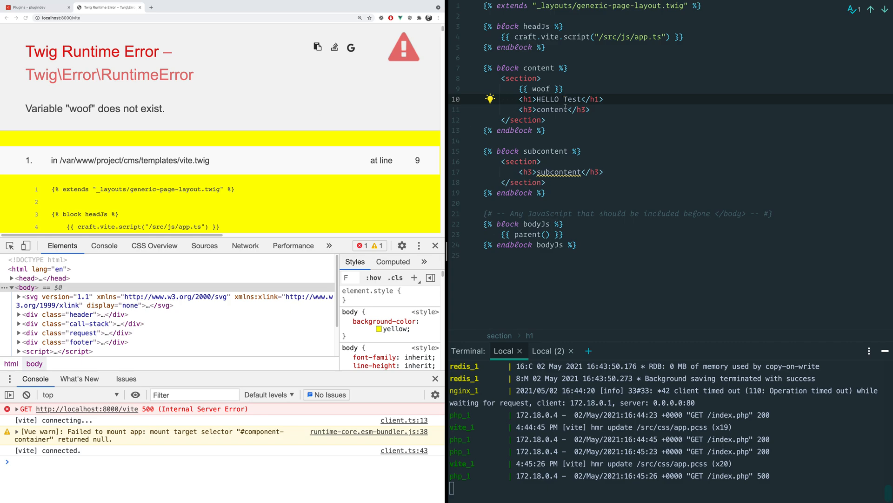
double_click(540, 89)
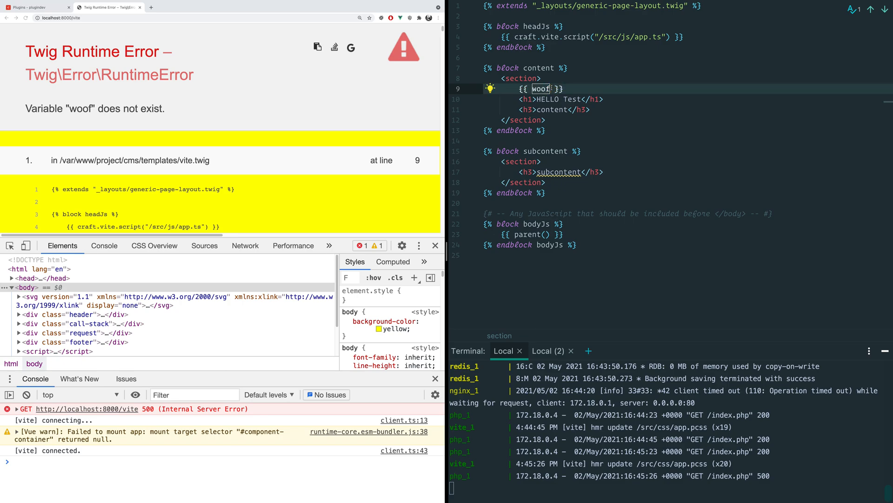